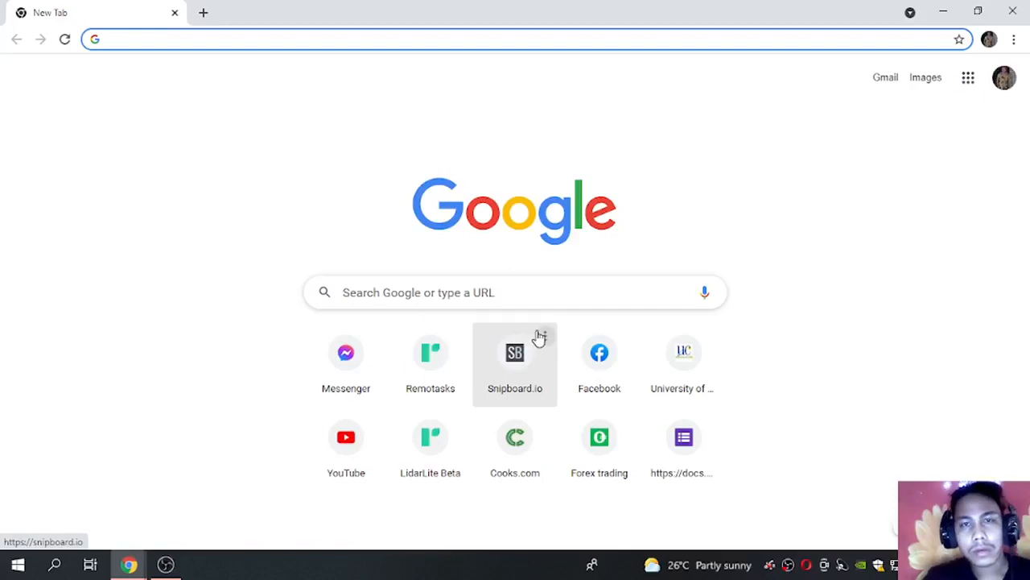
{"action": "mouse_move", "coordinate": [747, 213]}
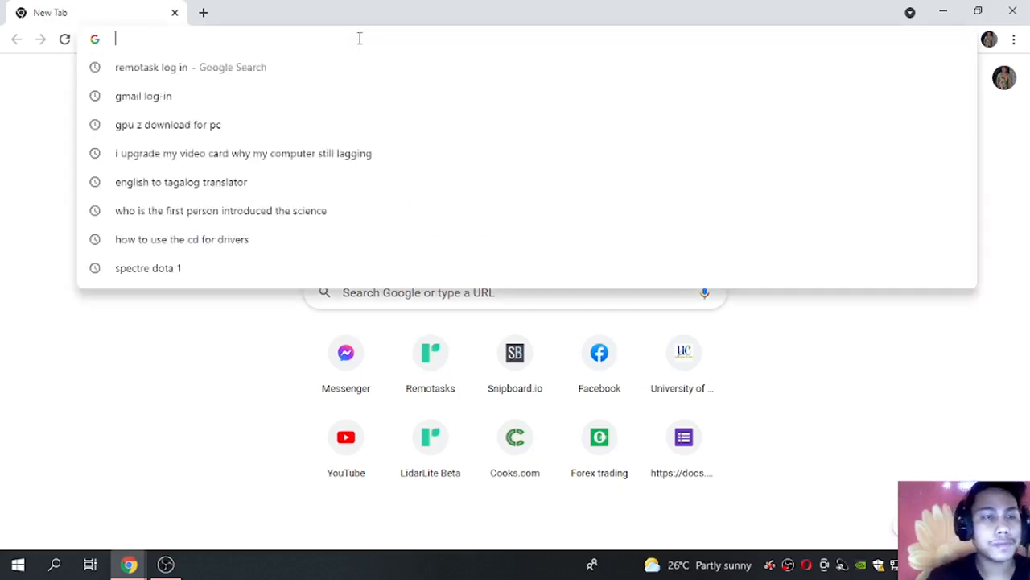
{"action": "mouse_move", "coordinate": [362, 56]}
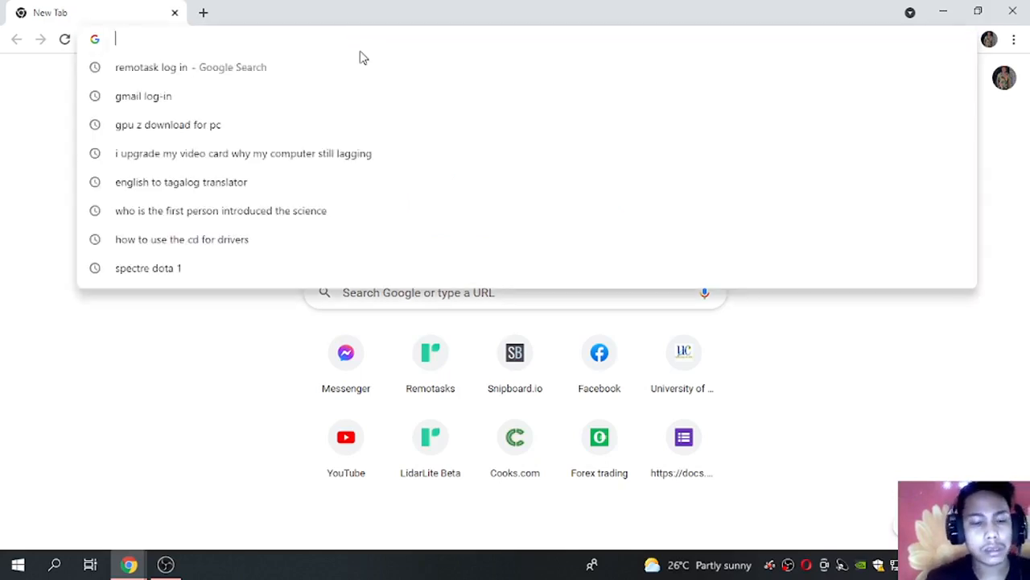
Search 'RYA chart plotter download' and open the RYA Training Chart Plotter 3.1 Download (Free) result.
{"action": "type", "text": "RYA chart plotter download"}
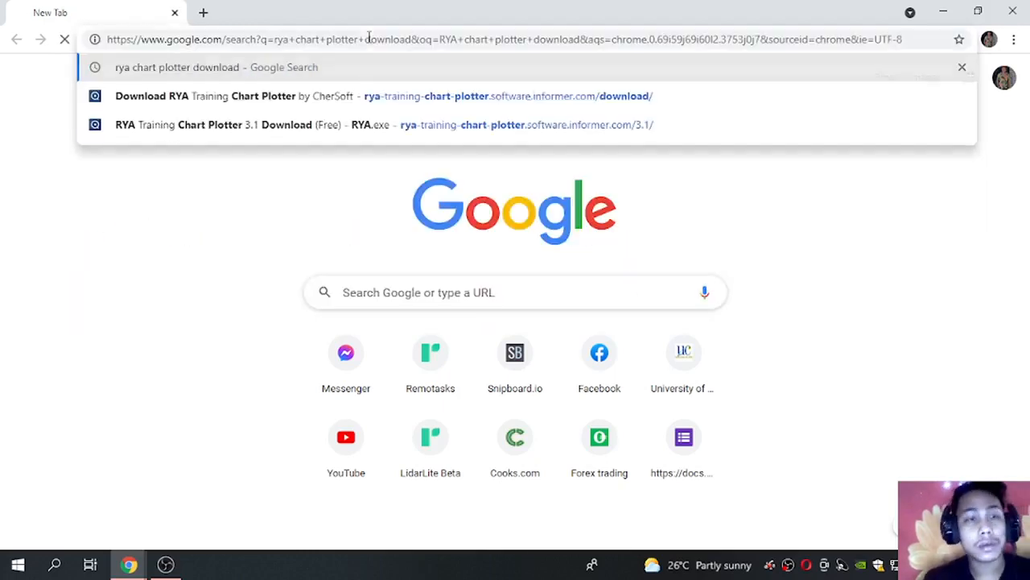
{"action": "key", "text": "Return"}
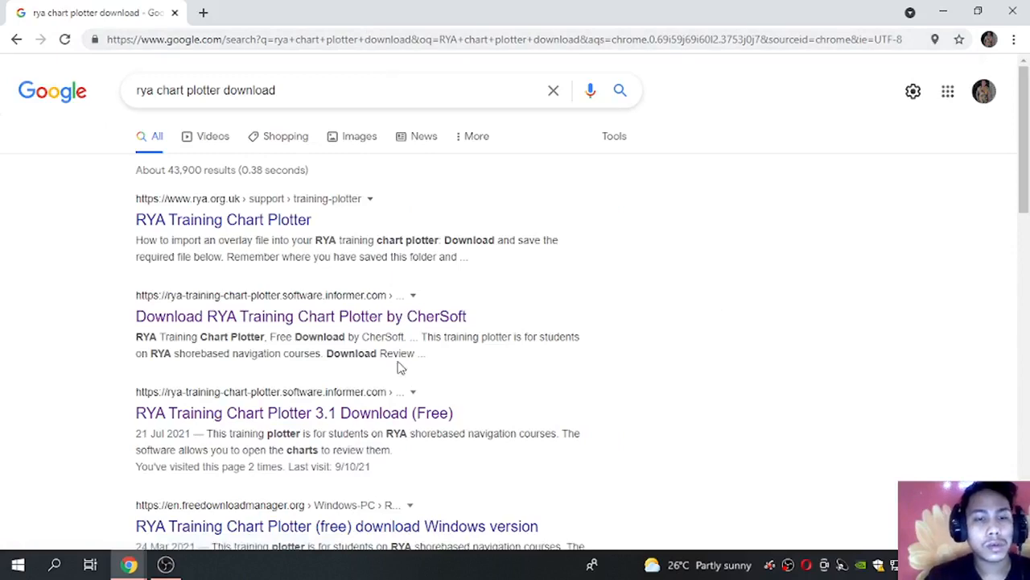
{"action": "mouse_move", "coordinate": [382, 412]}
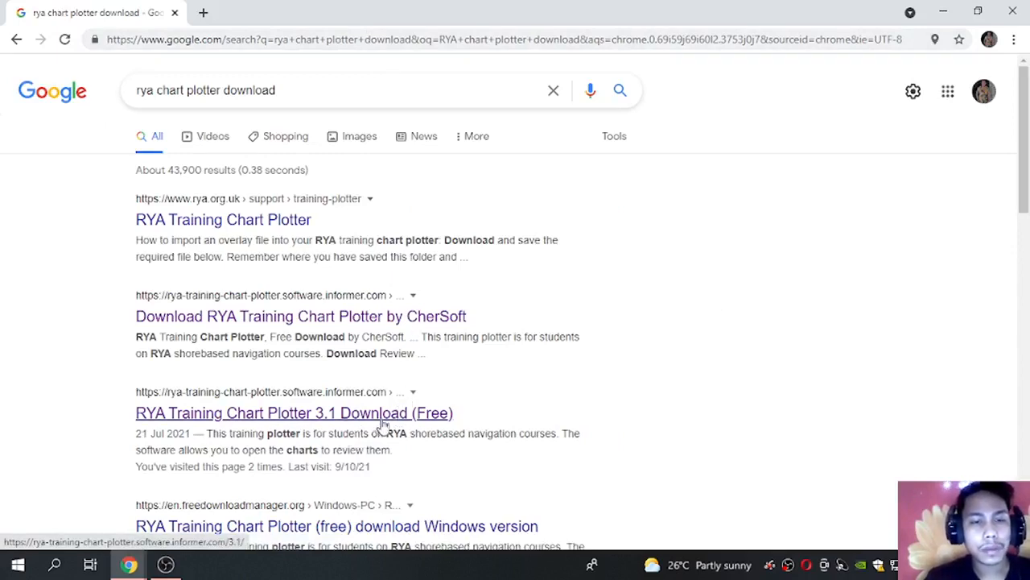
{"action": "left_click", "coordinate": [294, 413]}
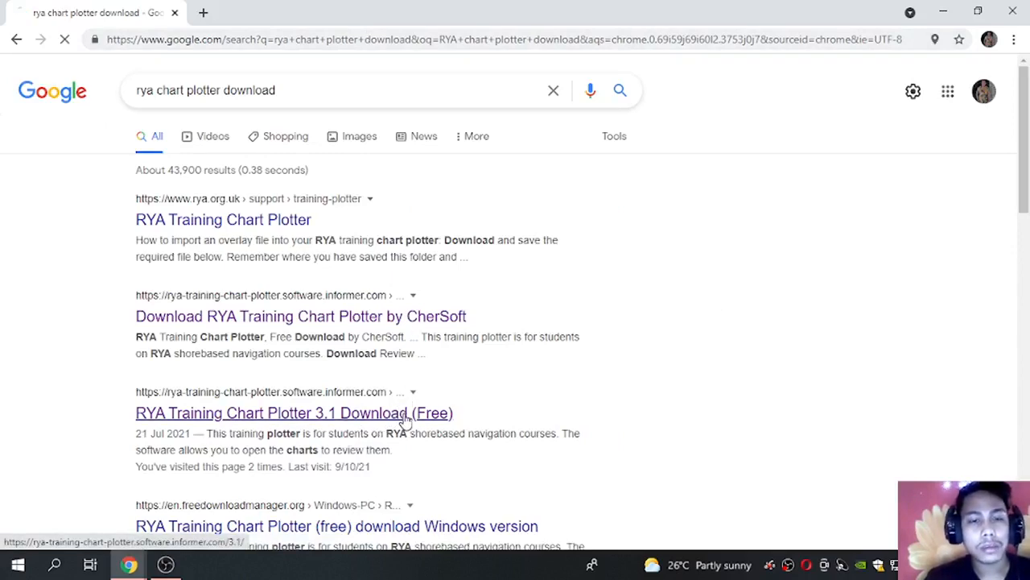
Download the installer ryasetup-3_1_0_317.exe from the Software Informer version 3.1 page.
{"action": "left_click", "coordinate": [294, 412]}
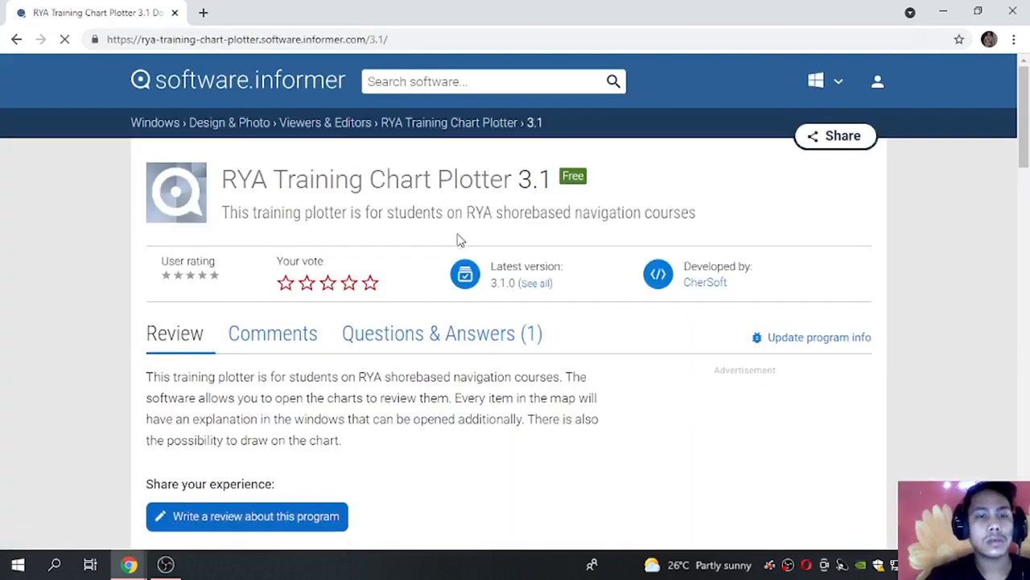
{"action": "scroll", "scroll_direction": "down", "scroll_amount": 3}
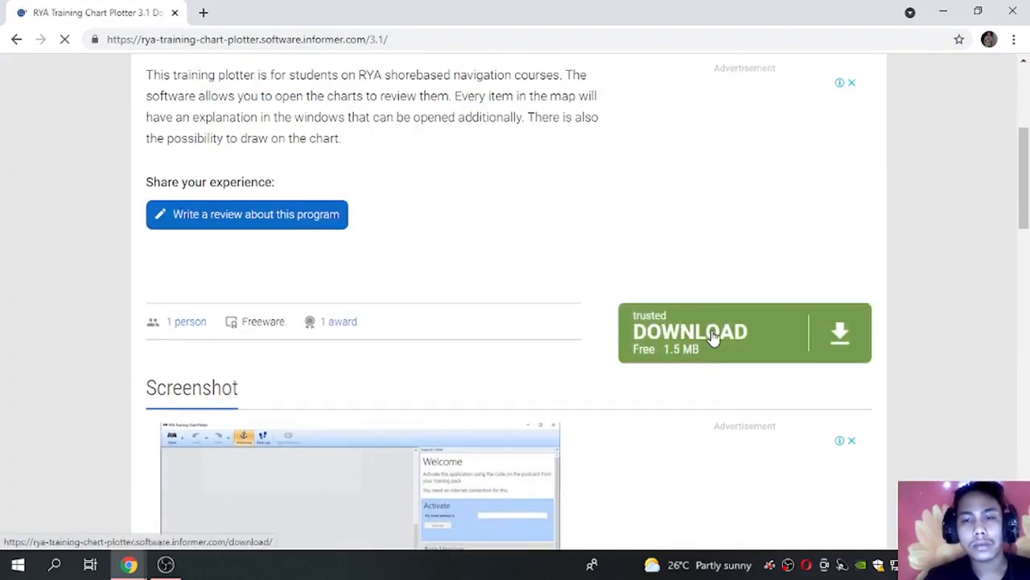
{"action": "left_click", "coordinate": [690, 331]}
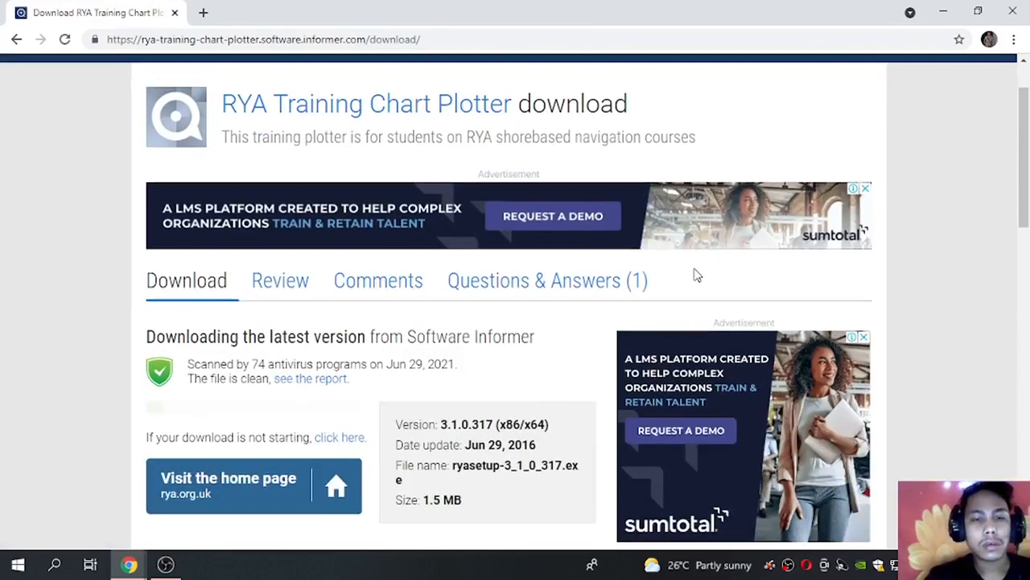
{"action": "scroll", "scroll_direction": "down", "scroll_amount": 3}
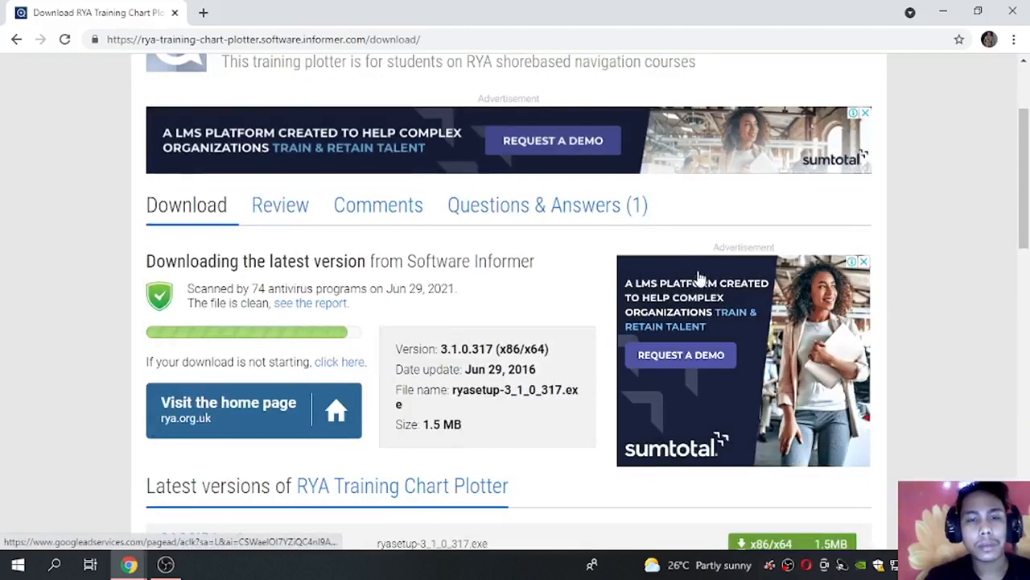
{"action": "scroll", "scroll_direction": "down", "scroll_amount": 3}
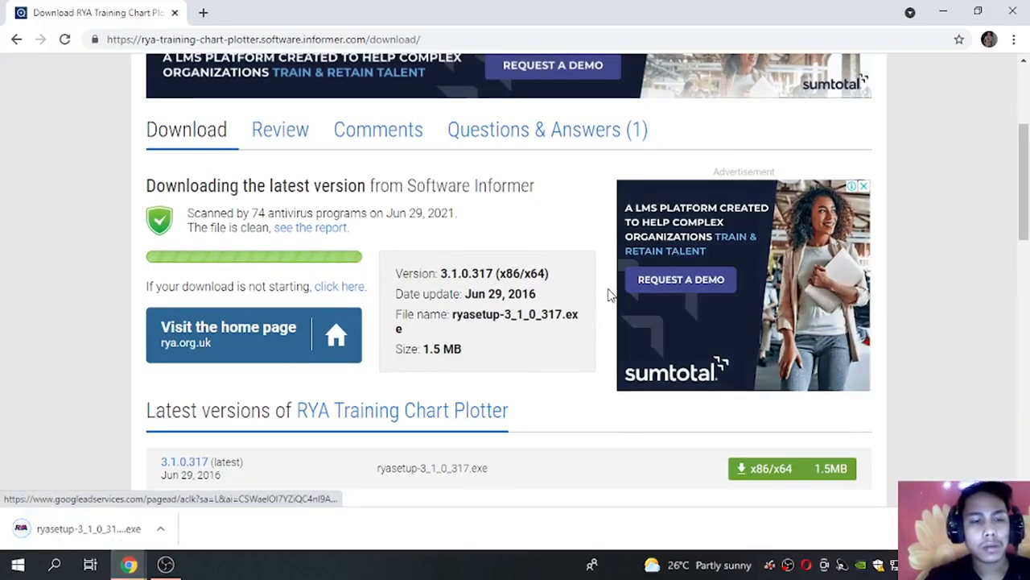
{"action": "mouse_move", "coordinate": [95, 536]}
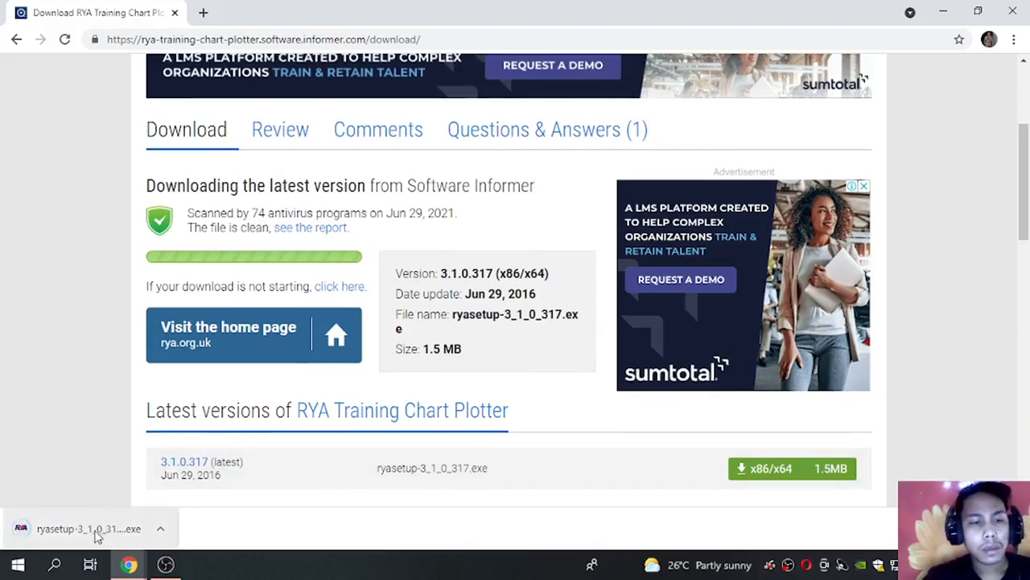
{"action": "mouse_move", "coordinate": [89, 528]}
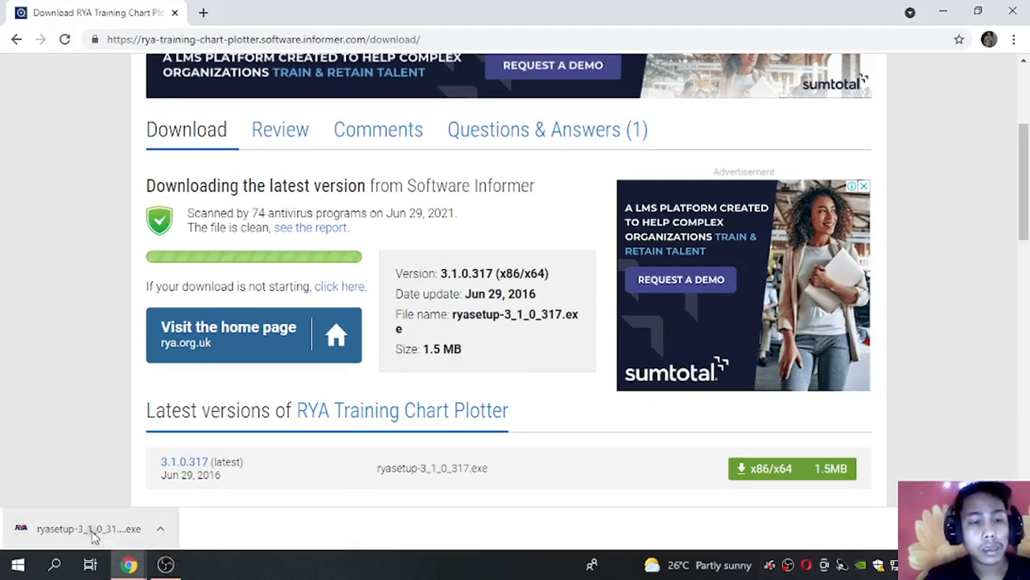
Run the downloaded ryasetup-3_1_0_317.exe from Chrome's download bar.
{"action": "left_click", "coordinate": [89, 529]}
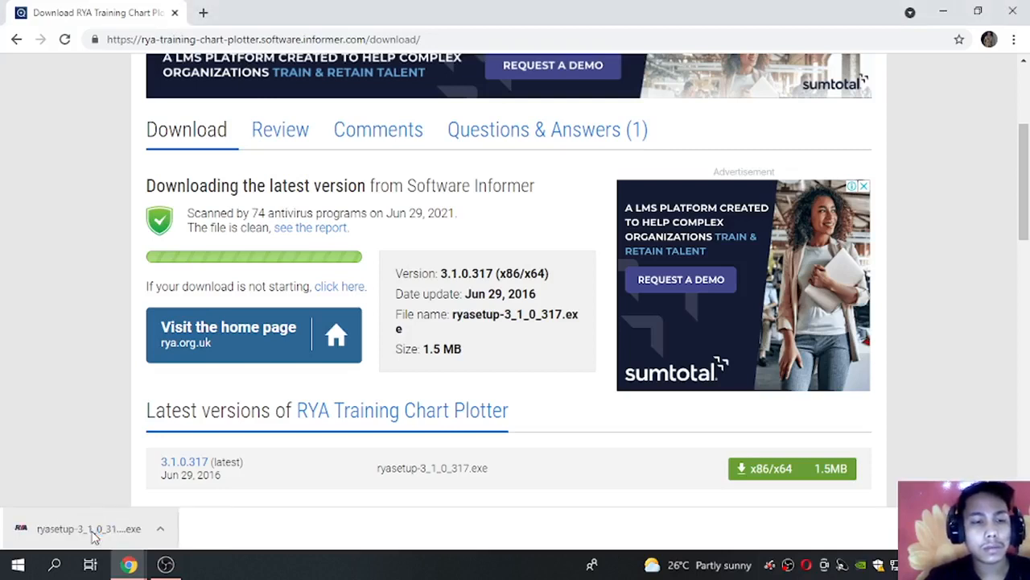
{"action": "mouse_move", "coordinate": [632, 396]}
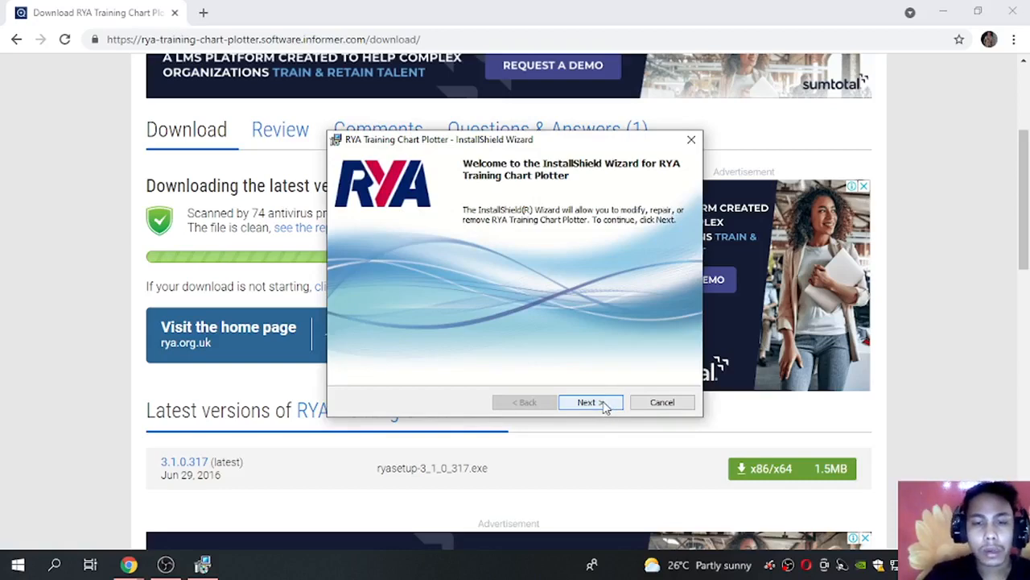
Install with Modify and the default Custom Setup features, then finish the wizard.
{"action": "left_click", "coordinate": [587, 402]}
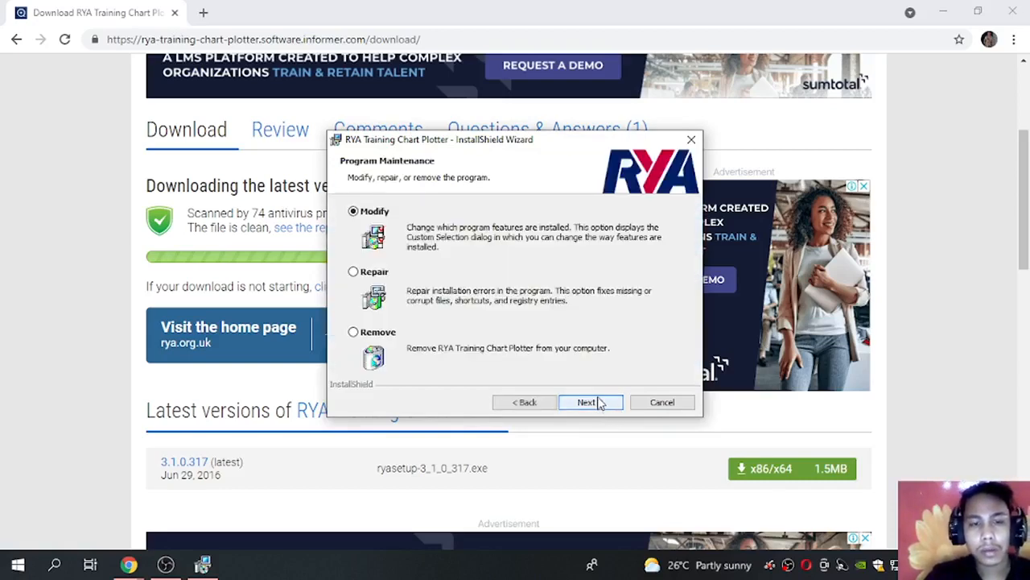
{"action": "left_click", "coordinate": [586, 402]}
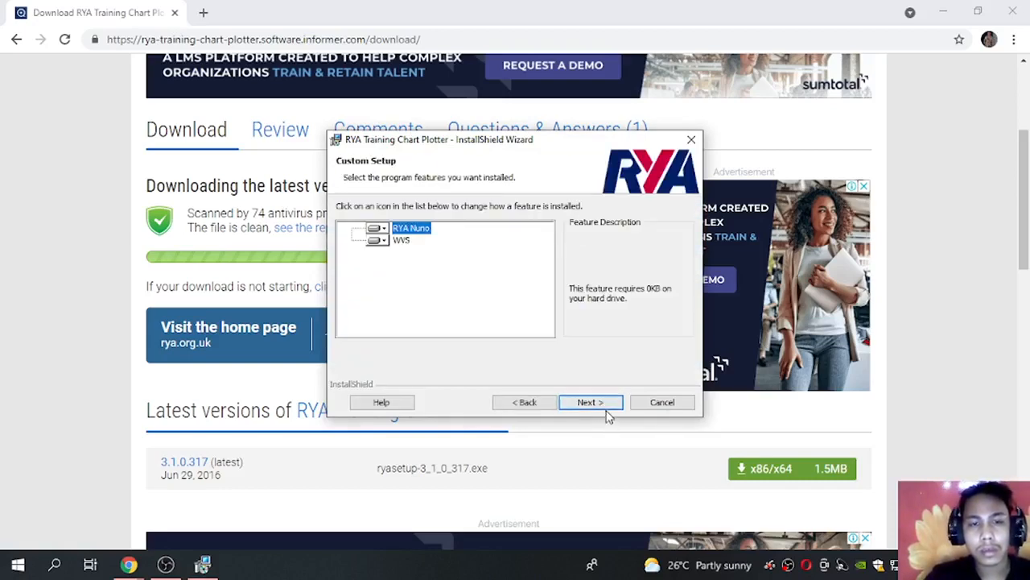
{"action": "left_click", "coordinate": [590, 402]}
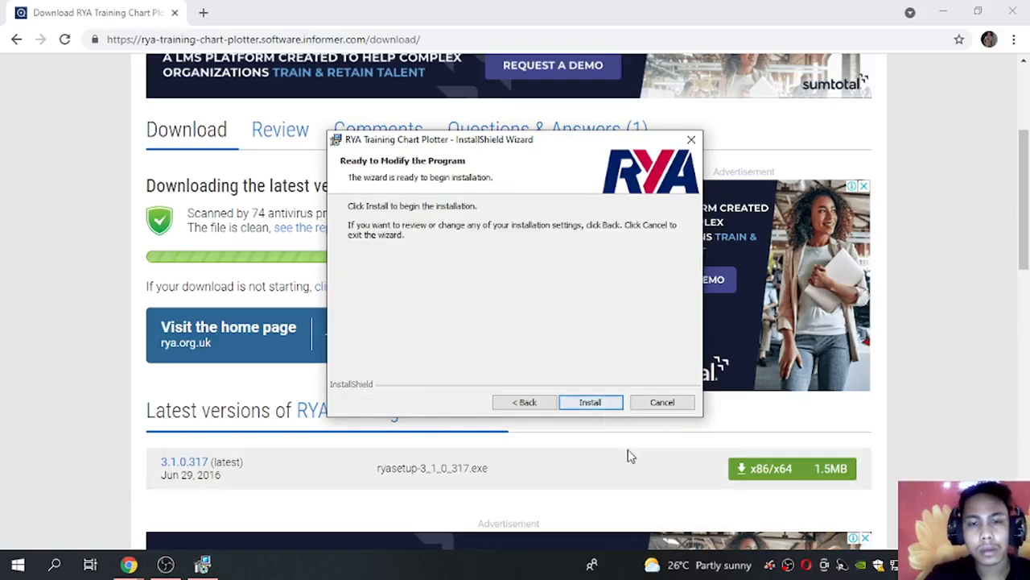
{"action": "left_click", "coordinate": [590, 402]}
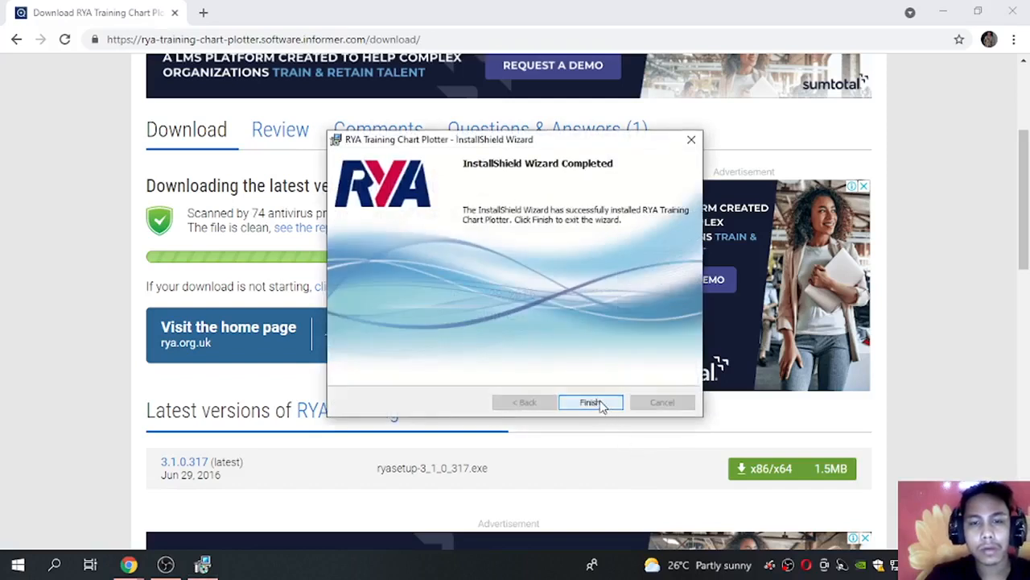
{"action": "left_click", "coordinate": [590, 402]}
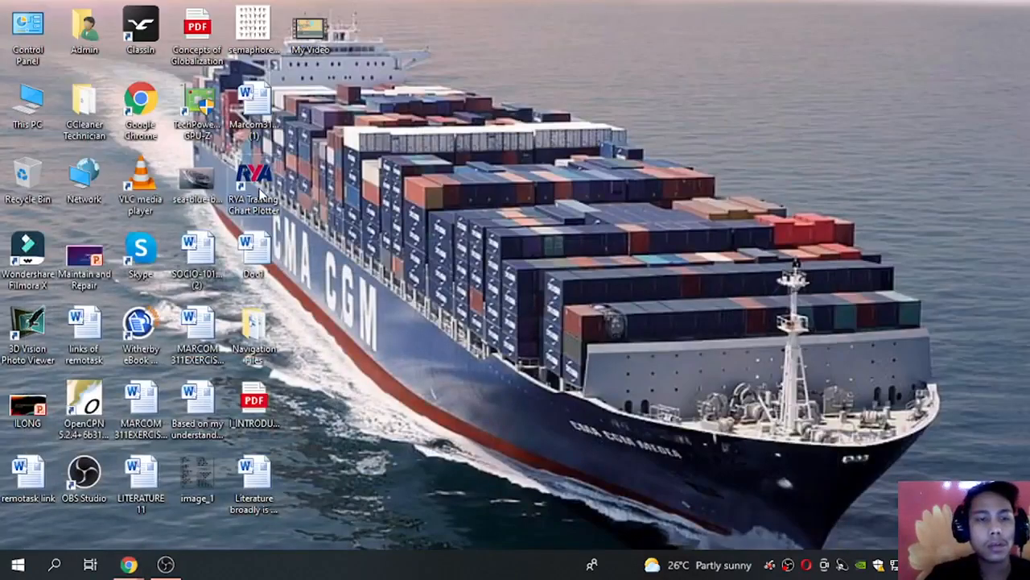
Launch RYA Training Chart Plotter 3.1.0.317 from its desktop shortcut.
{"action": "double_click", "coordinate": [254, 173]}
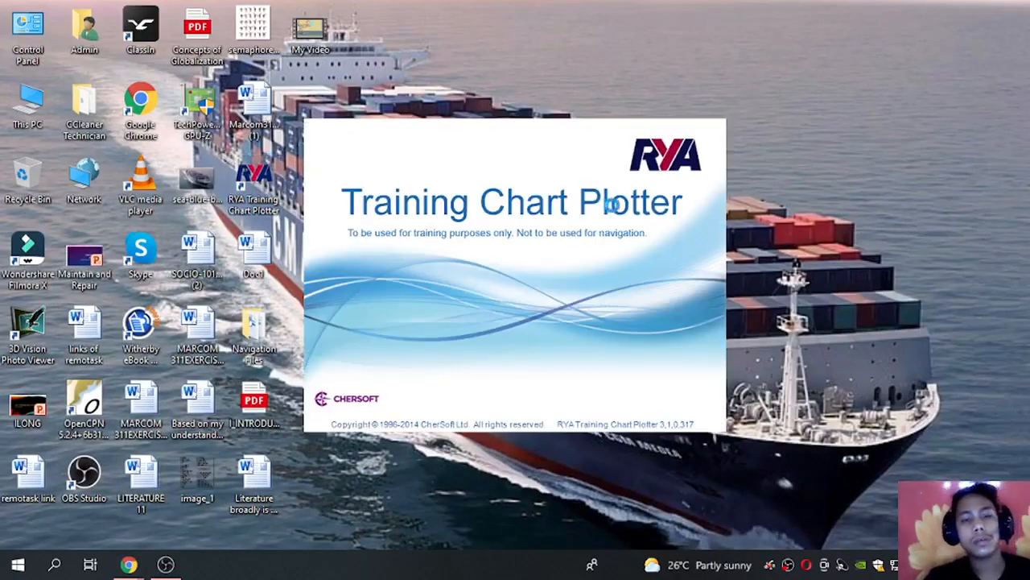
{"action": "mouse_move", "coordinate": [720, 274]}
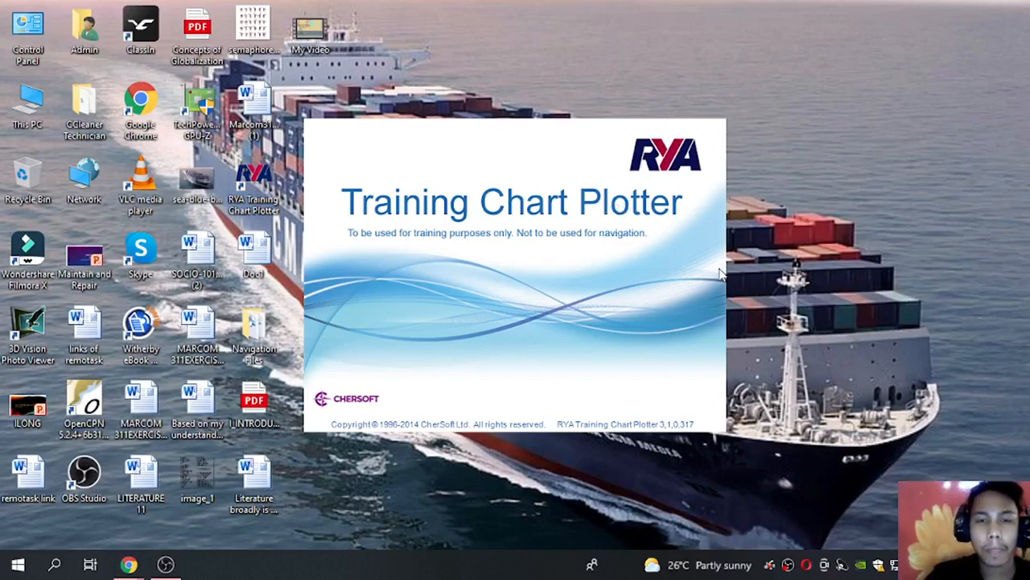
{"action": "mouse_move", "coordinate": [720, 265]}
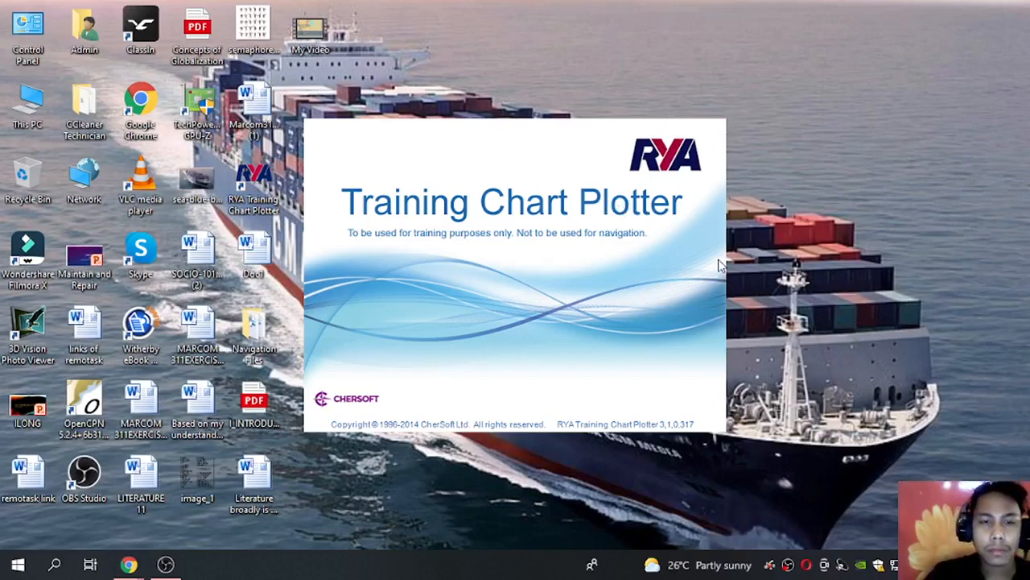
{"action": "mouse_move", "coordinate": [700, 262]}
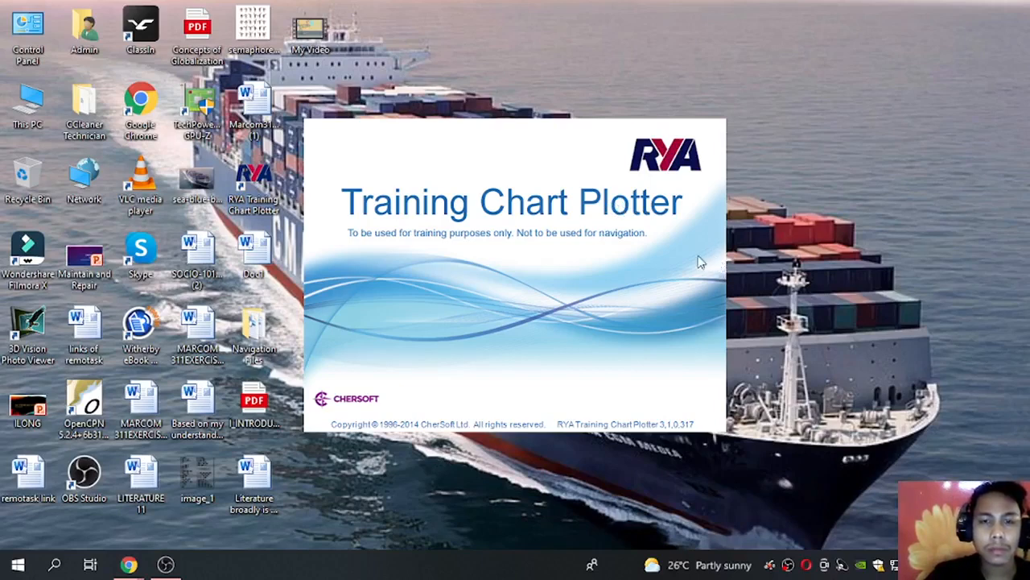
{"action": "mouse_move", "coordinate": [720, 286]}
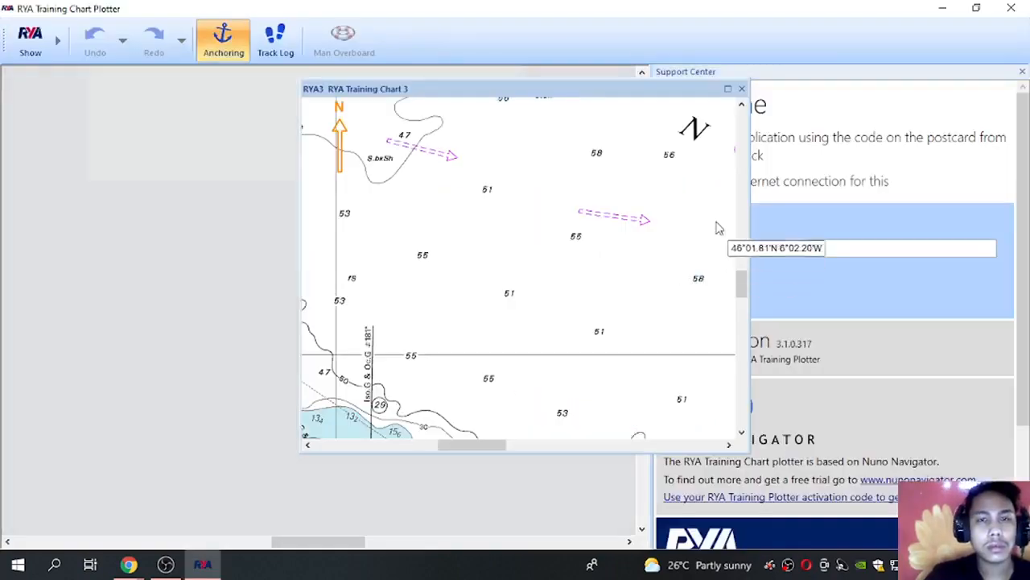
Maximize RYA Training Chart 3 and pan around Beaufort Bay and Strong Holm.
{"action": "left_click", "coordinate": [728, 88]}
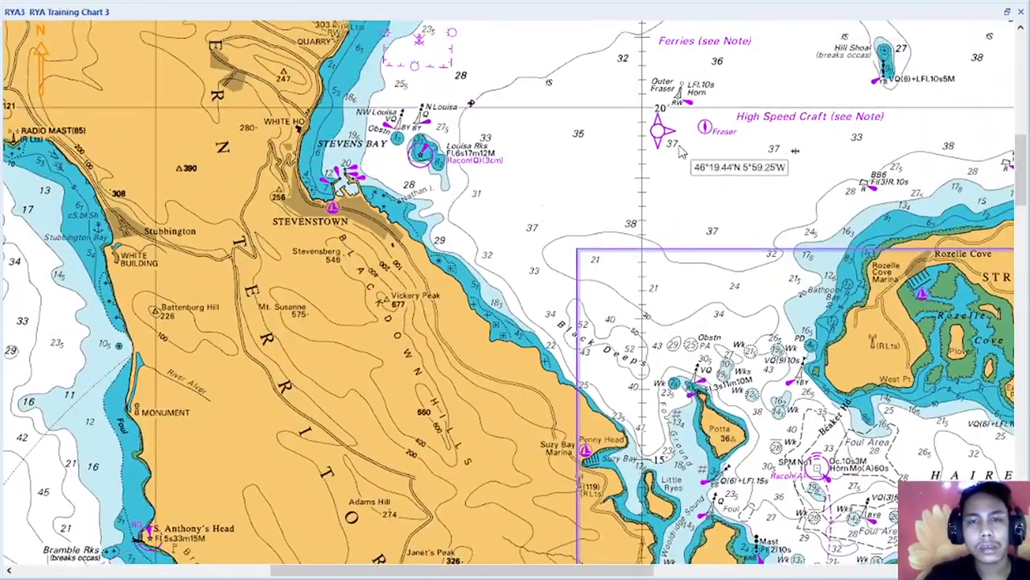
{"action": "mouse_move", "coordinate": [644, 302]}
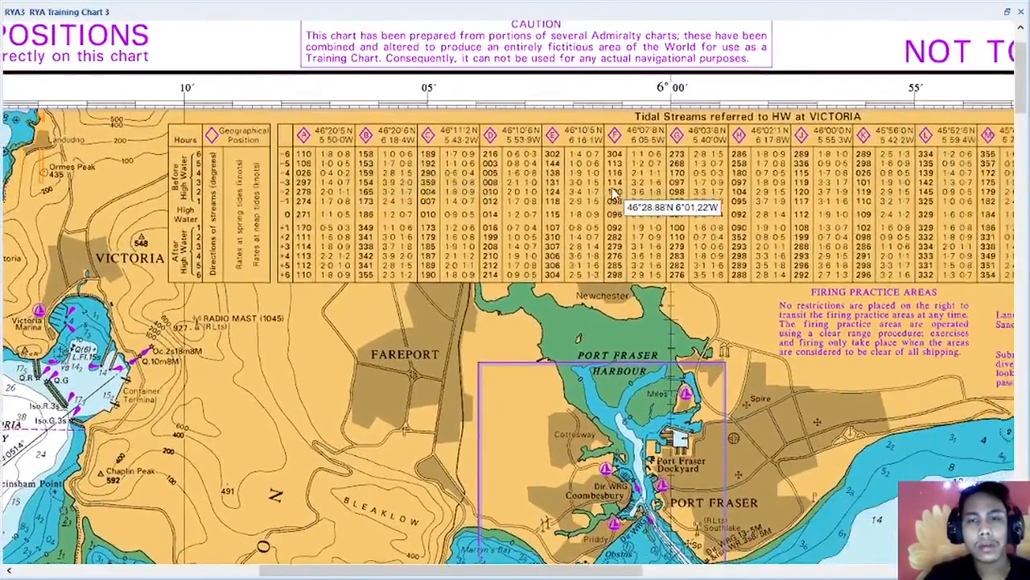
{"action": "scroll", "scroll_direction": "down", "scroll_amount": 3}
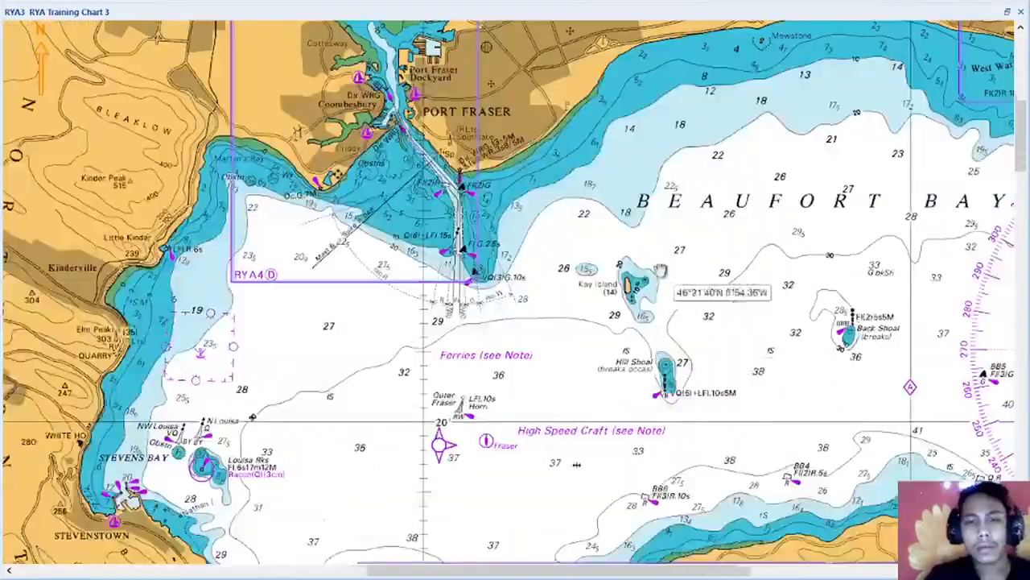
{"action": "scroll", "scroll_direction": "down", "scroll_amount": 3}
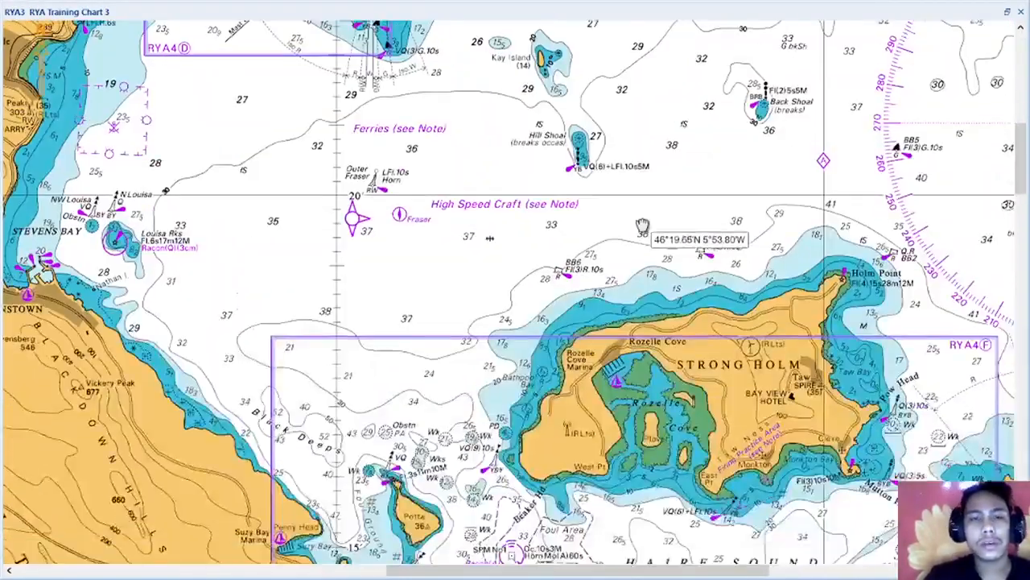